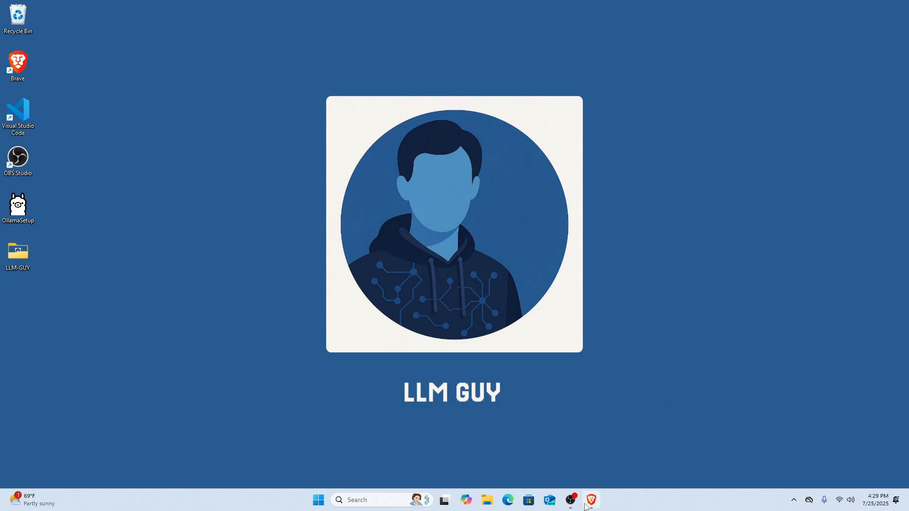
- Bring up the Brave browser showing the jarvis repository on GitHub
left_click(591, 500)
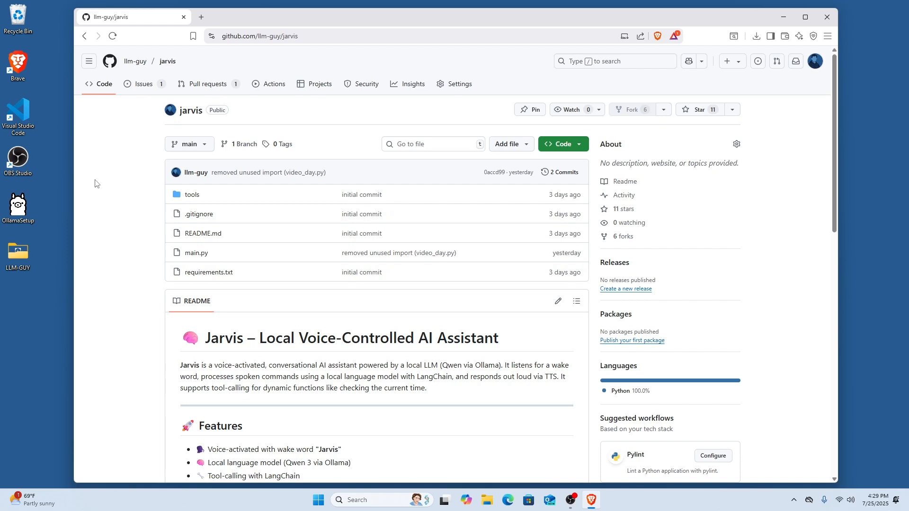
mouse_move(800, 263)
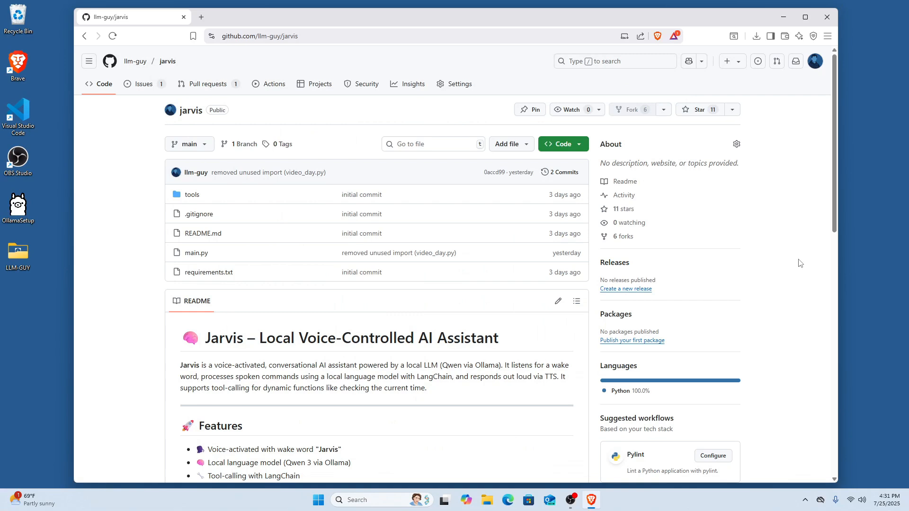
mouse_move(6, 115)
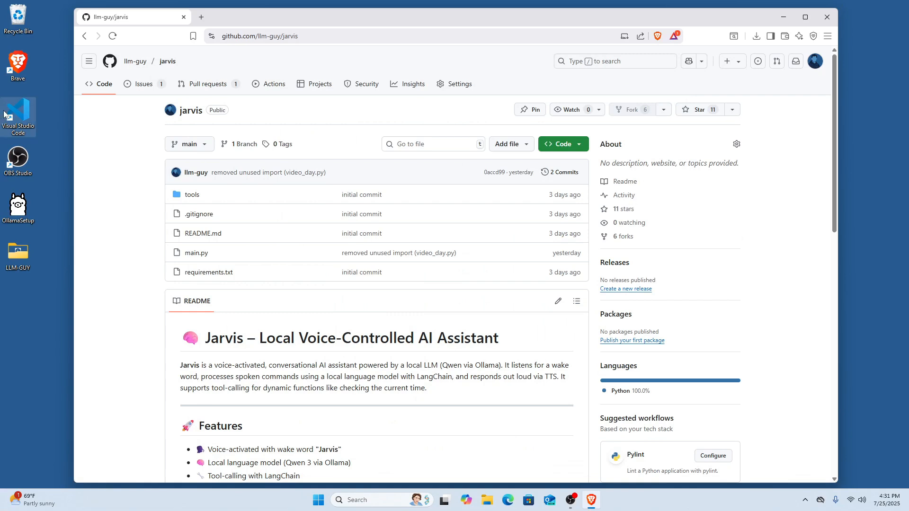
mouse_move(17, 115)
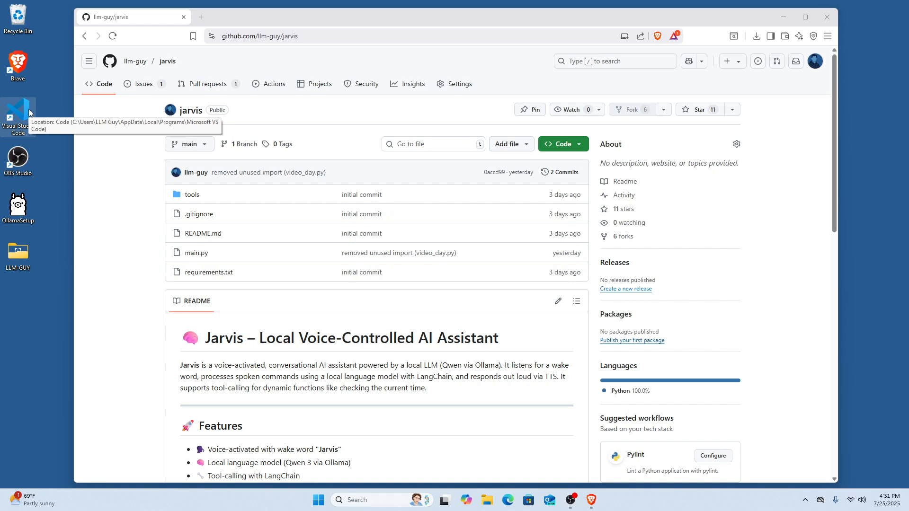
mouse_move(40, 185)
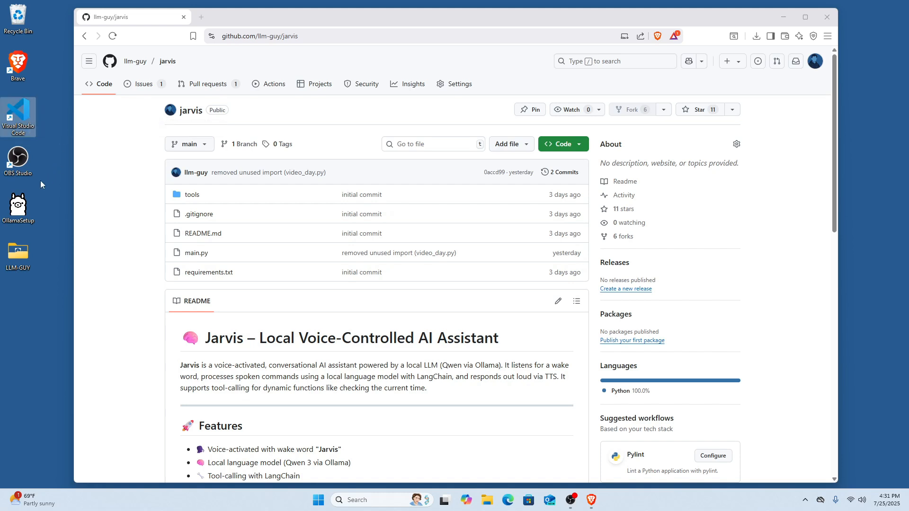
mouse_move(18, 205)
type("ollama")
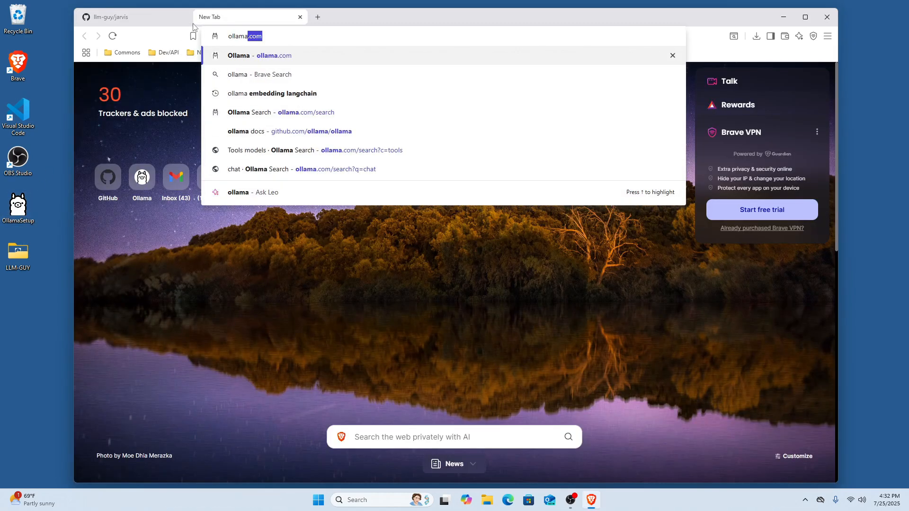
- Visit the ollama.com homepage, then close its tab to return to the jarvis repo
left_click(272, 55)
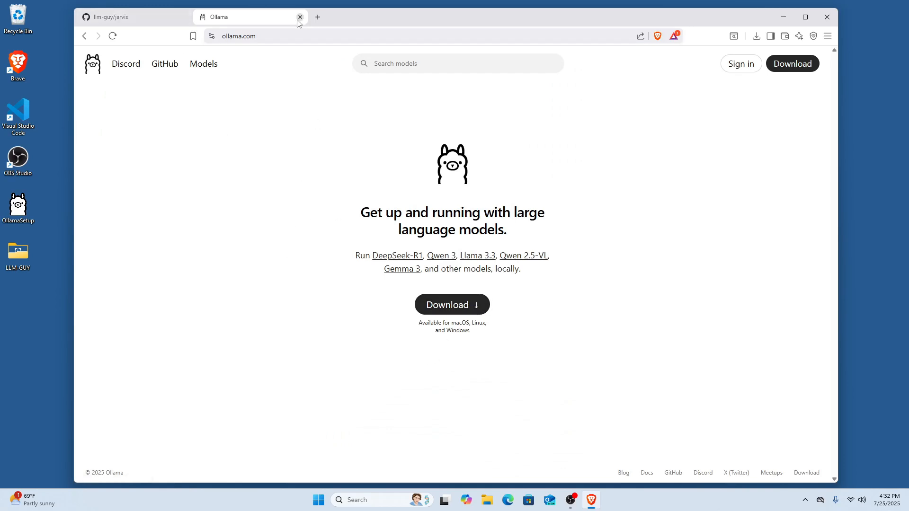
left_click(300, 17)
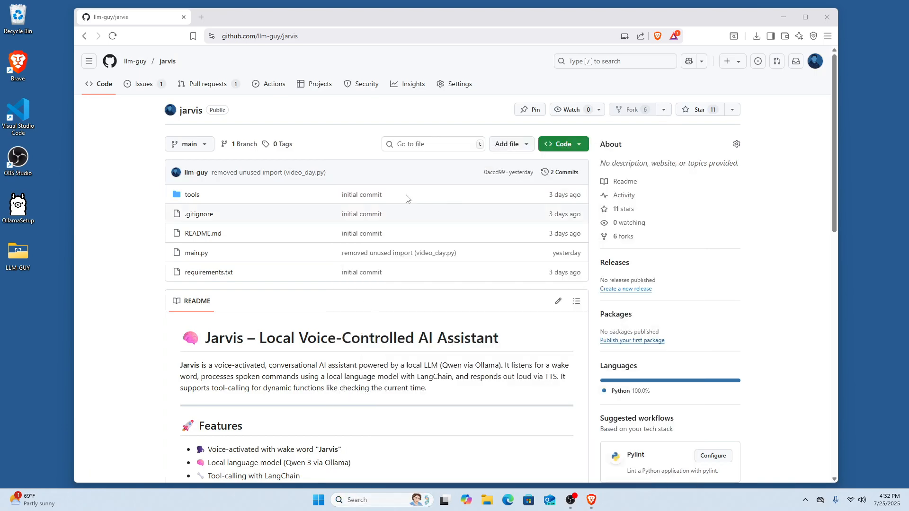
- Bring up Command Prompt to check the ollama command's usage help
left_click(601, 500)
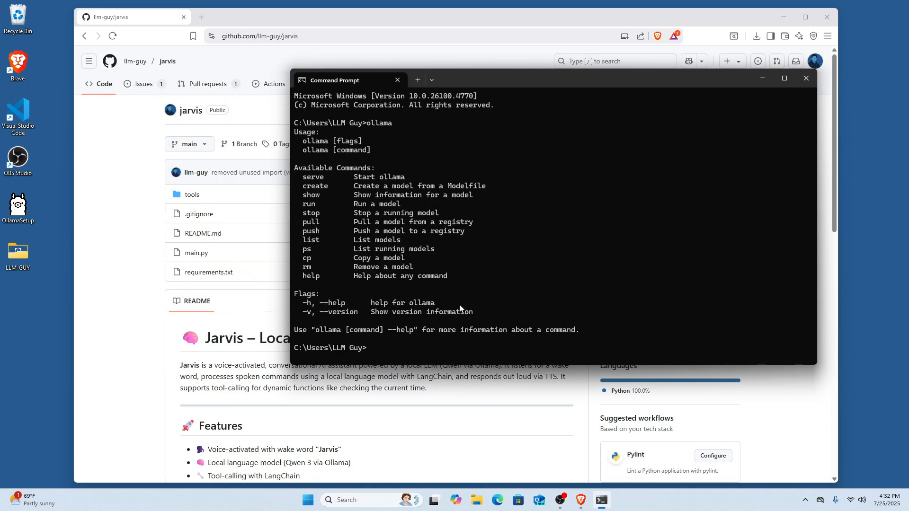
mouse_move(412, 355)
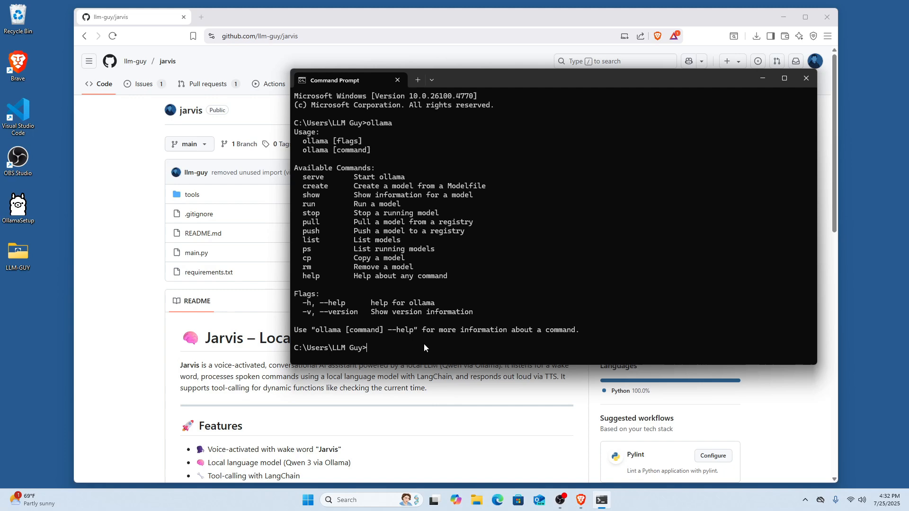
mouse_move(409, 340)
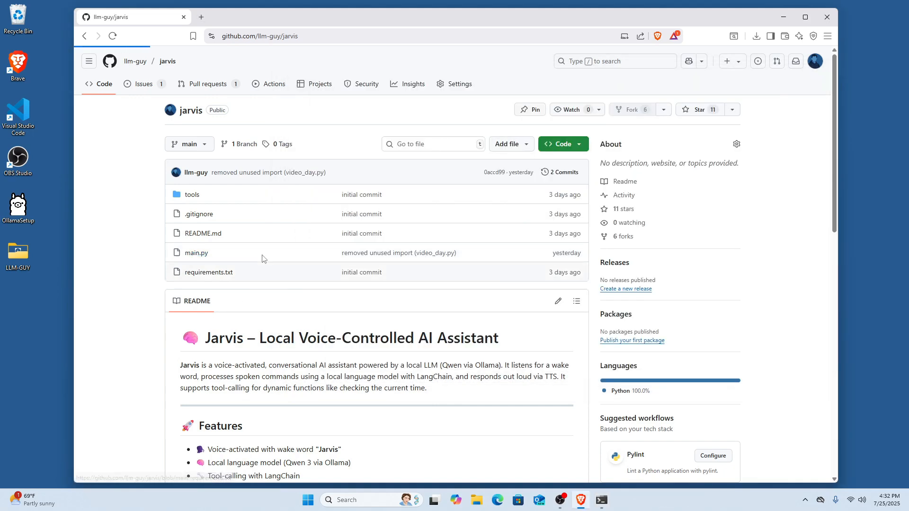
- View main.py, highlight the qwen3:1.7b model string, and open Ollama in a new tab
left_click(195, 252)
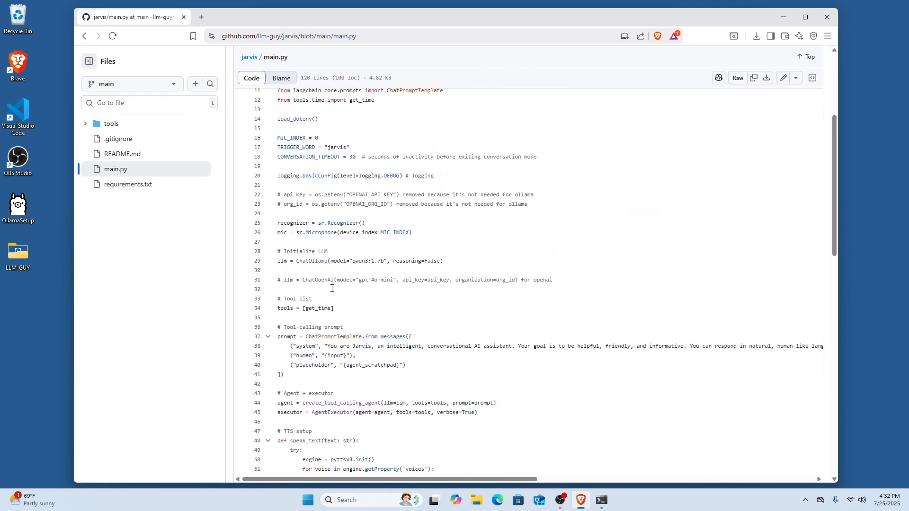
double_click(366, 260)
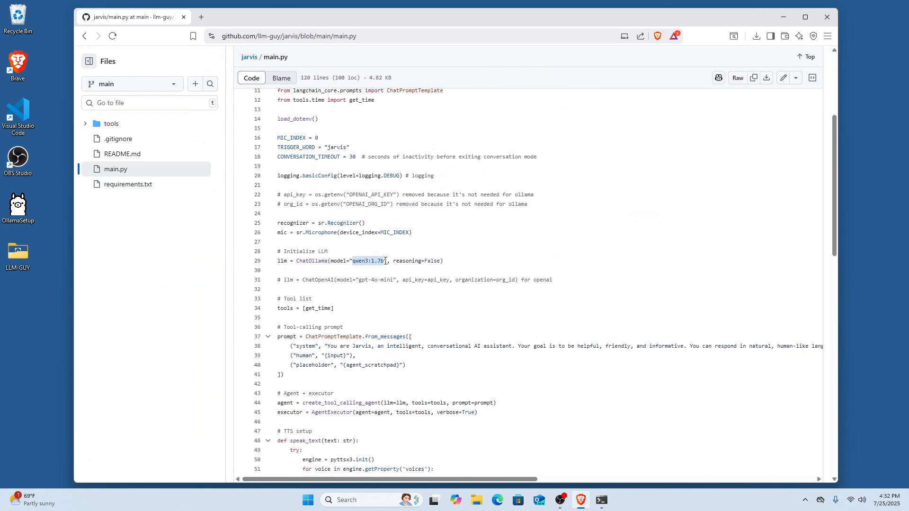
left_click(384, 260)
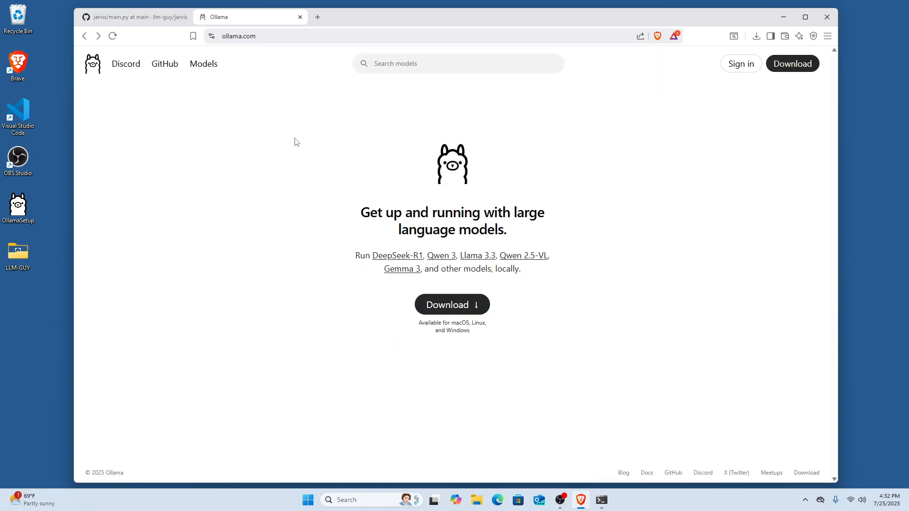
- Search the Ollama library for 'qwen' and open the qwen3 model page
left_click(202, 63)
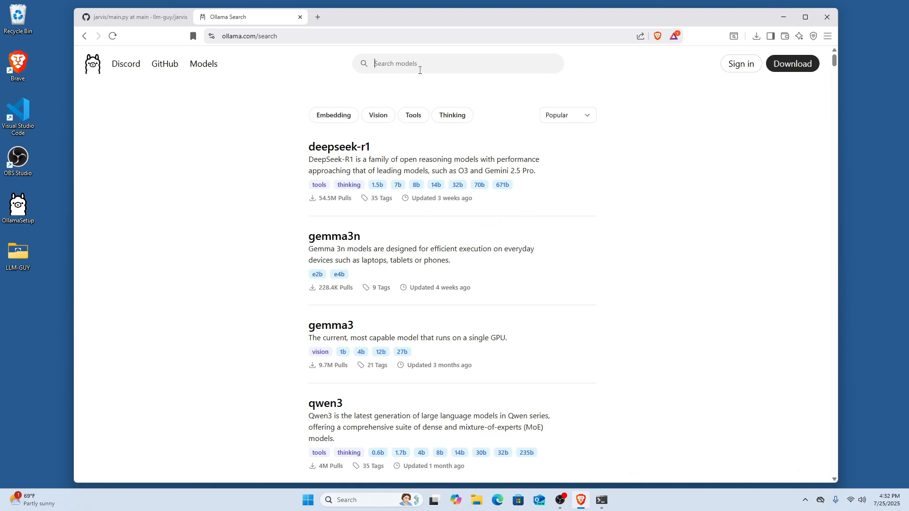
type("qwen")
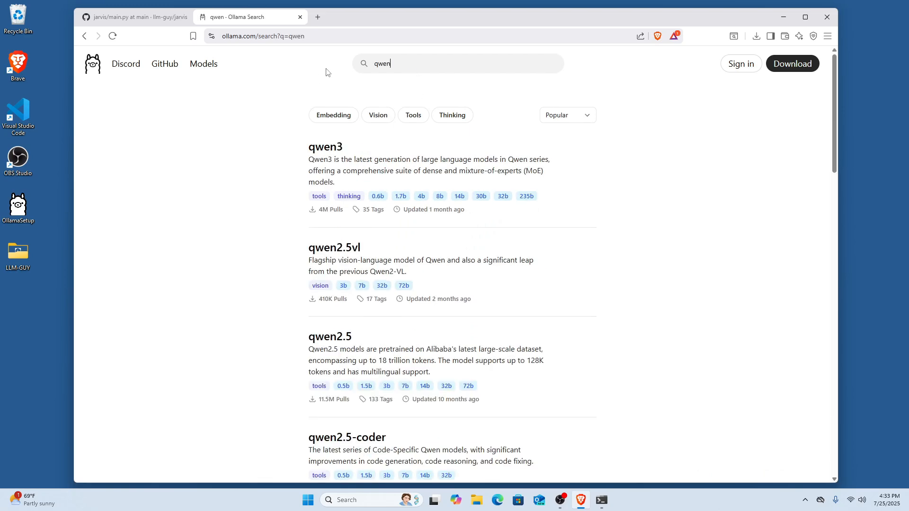
left_click(325, 147)
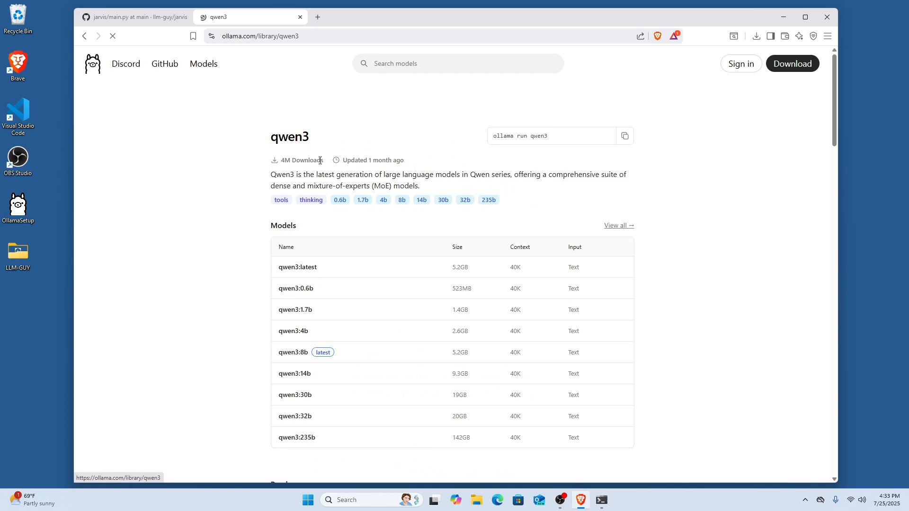
mouse_move(361, 313)
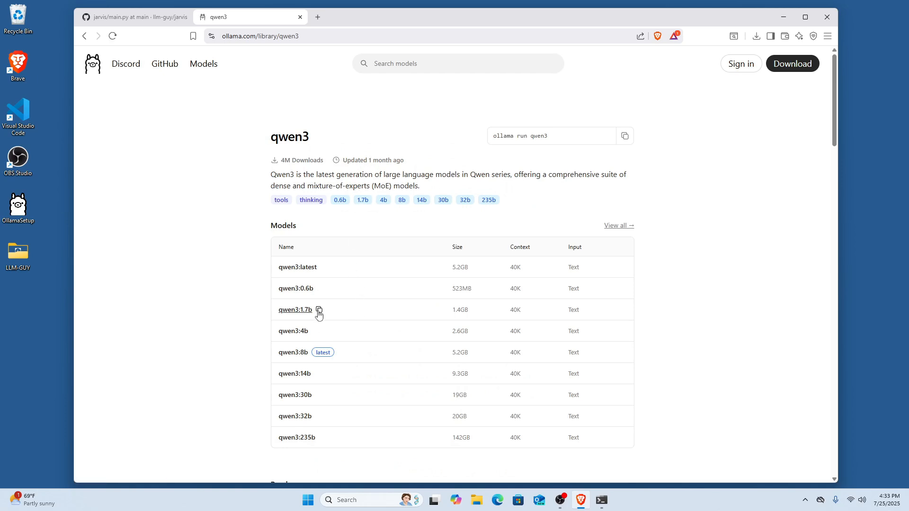
mouse_move(378, 293)
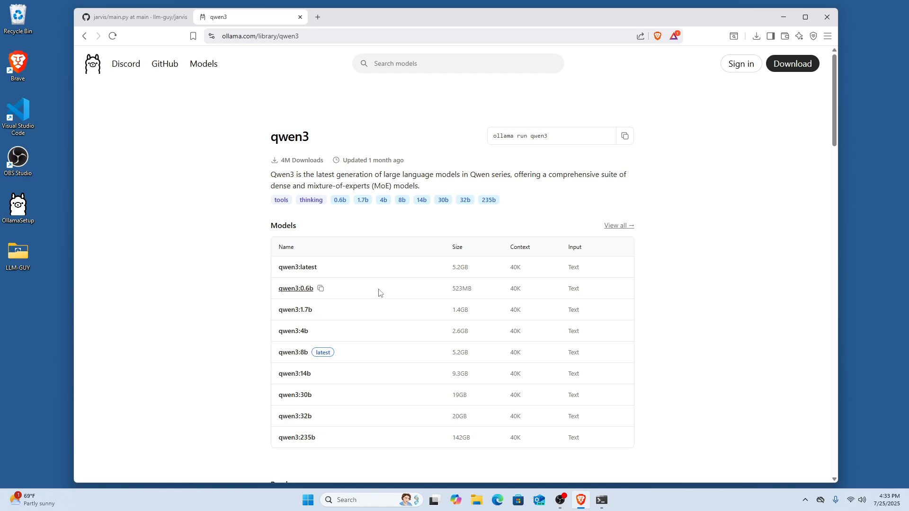
- Run 'ollama pull qwen3:1.7b' in Command Prompt to download the model
left_click(601, 500)
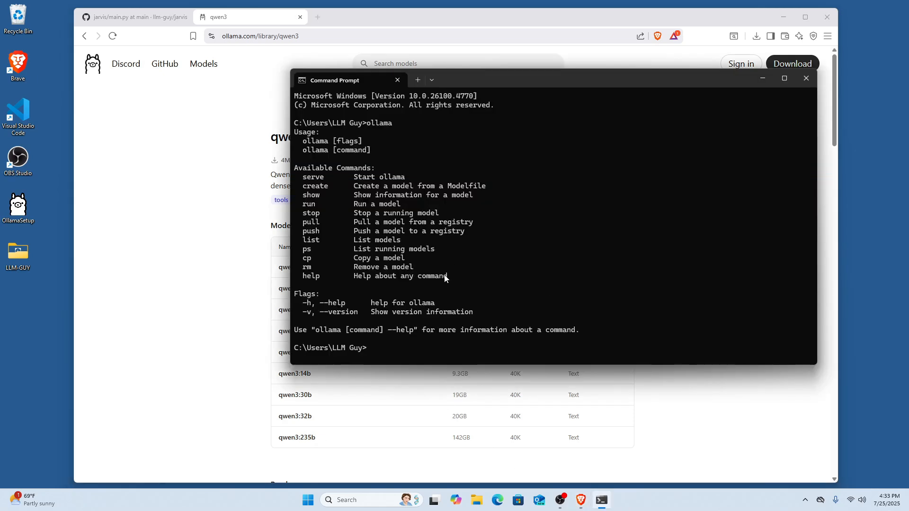
type("ollama")
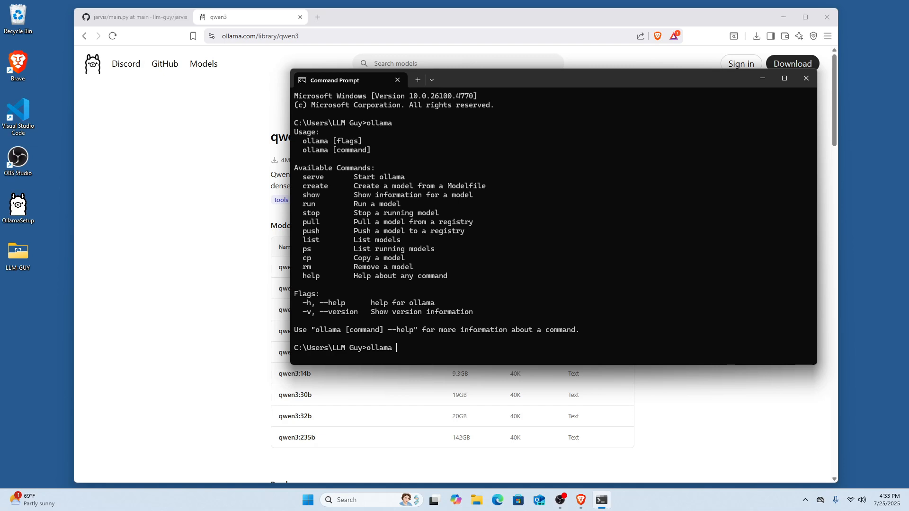
type("pull qwen3:1.7b")
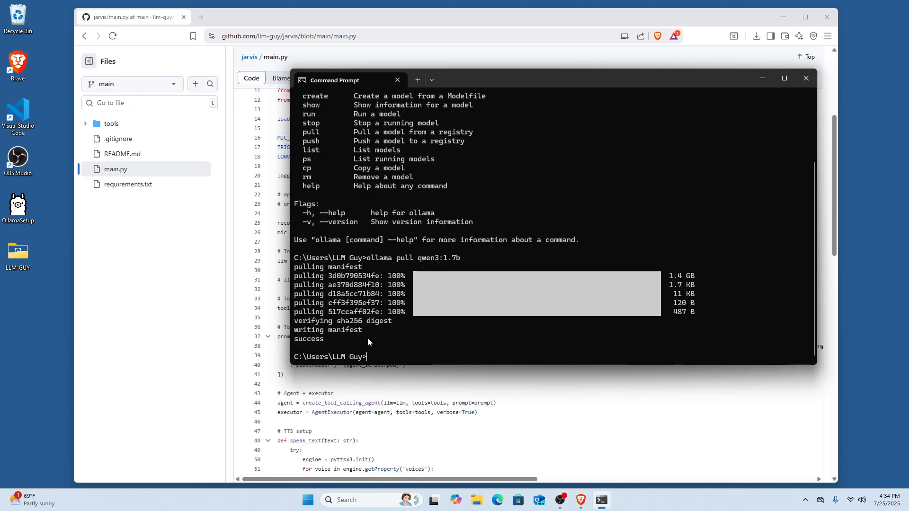
mouse_move(380, 338)
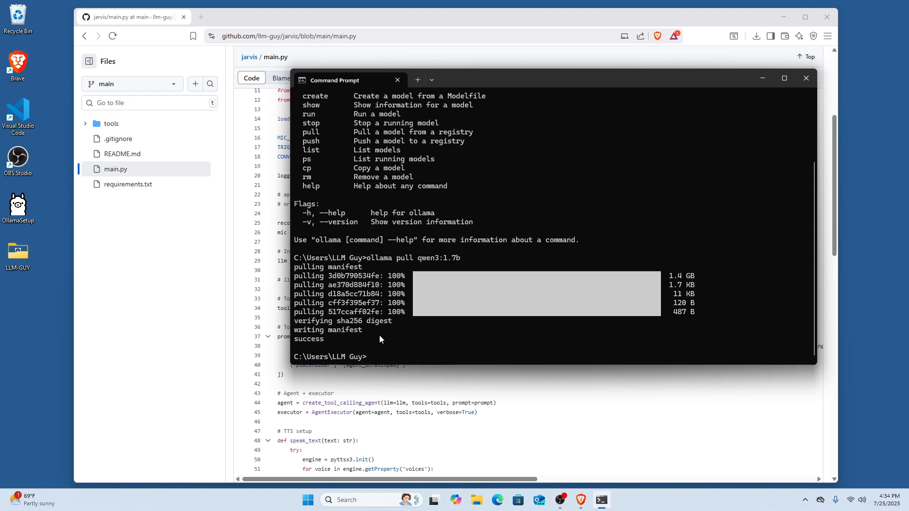
mouse_move(428, 333)
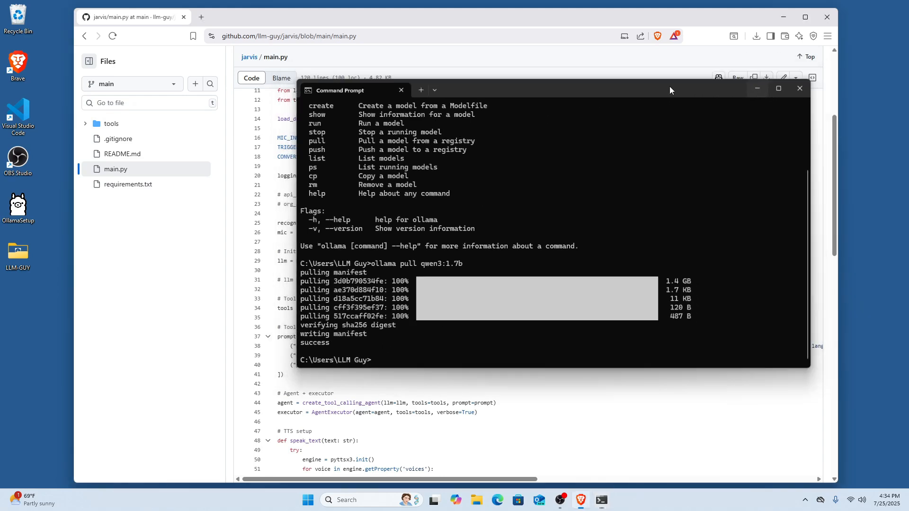
- Download the jarvis repository as a ZIP archive saved to the desktop
left_click(799, 88)
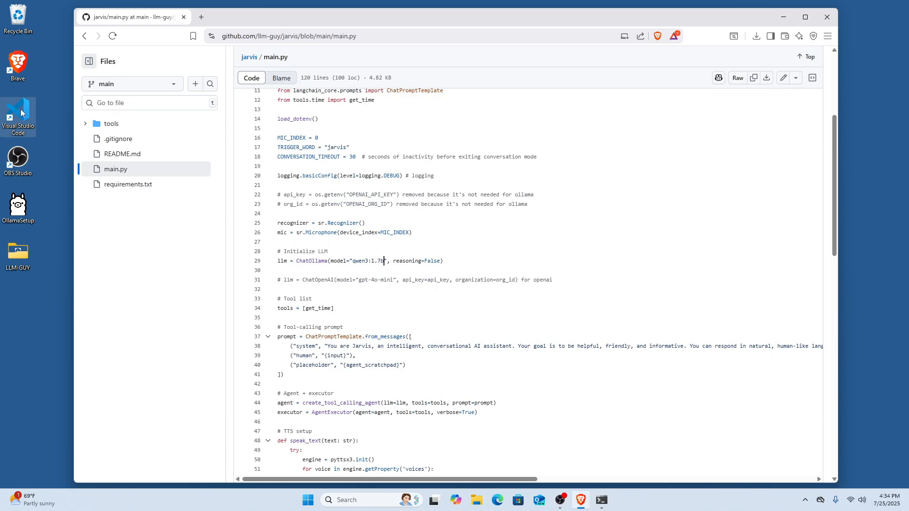
scroll("up", 3)
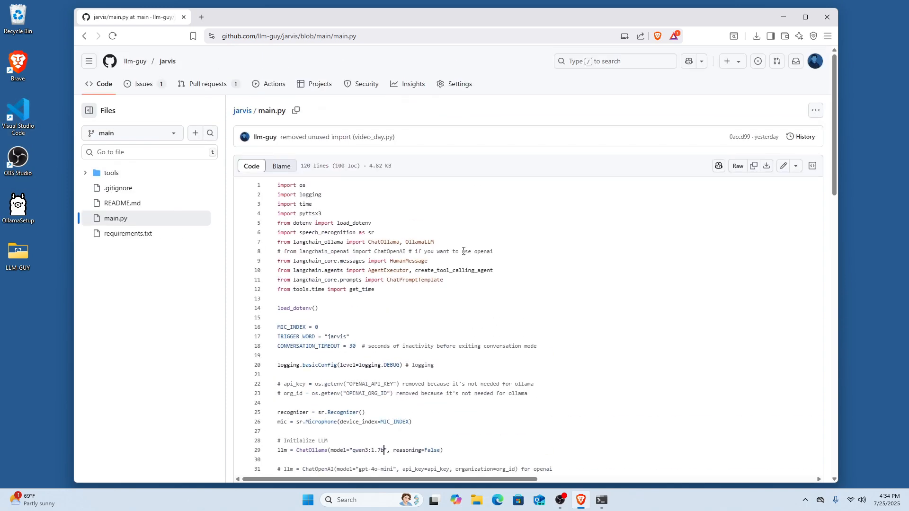
mouse_move(242, 119)
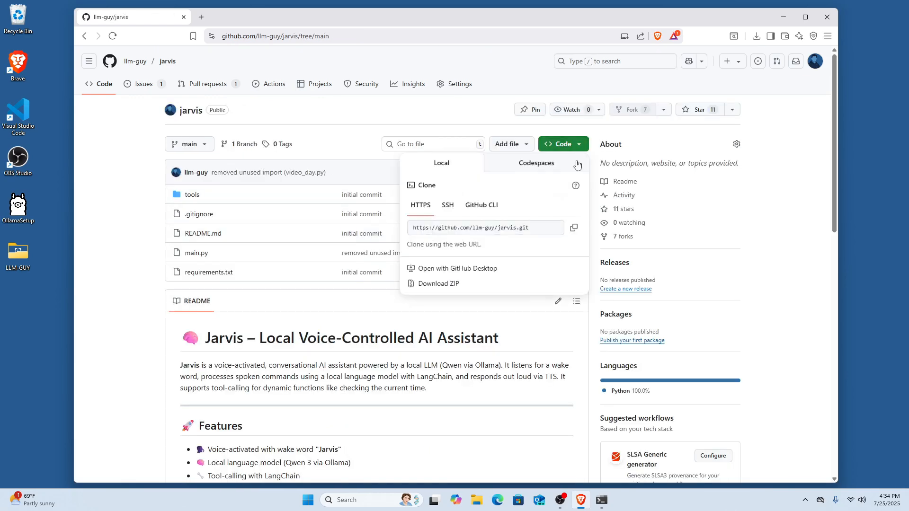
left_click(438, 284)
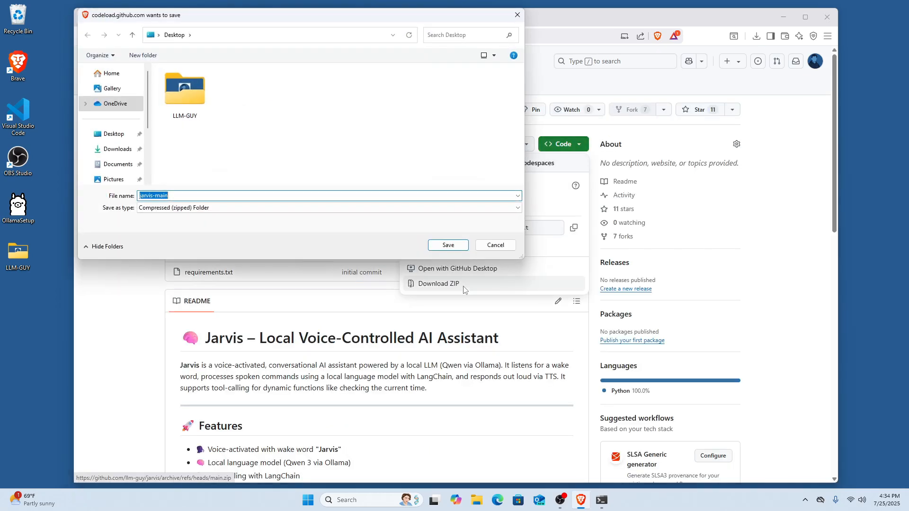
left_click(112, 133)
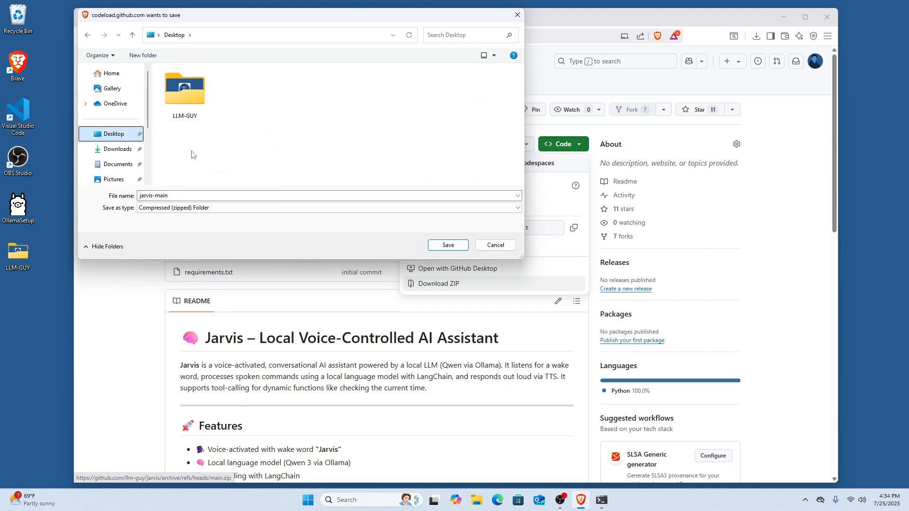
left_click(447, 245)
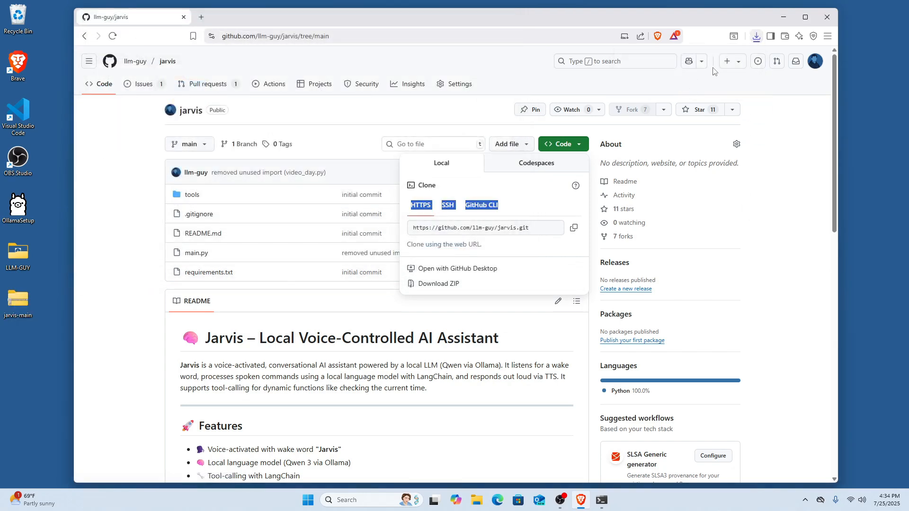
left_click(756, 36)
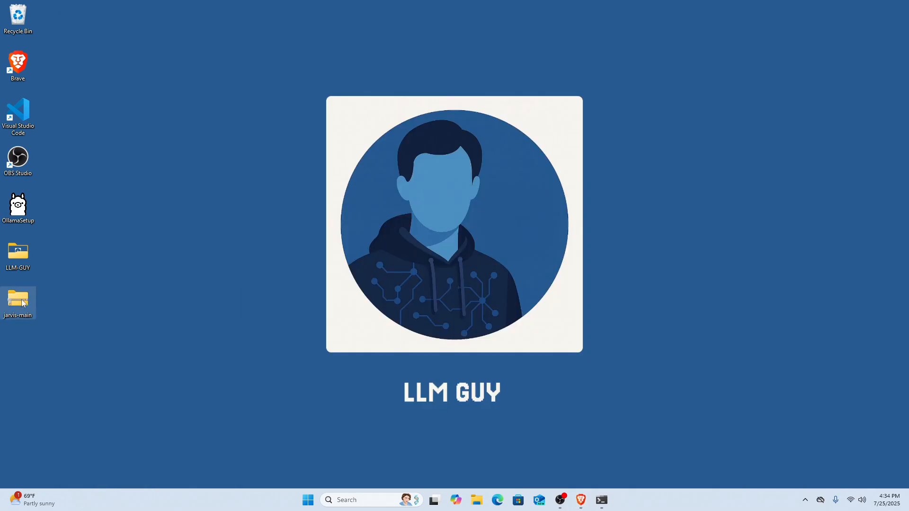
- Extract the downloaded archive into a jarvis-main folder on the desktop
right_click(17, 301)
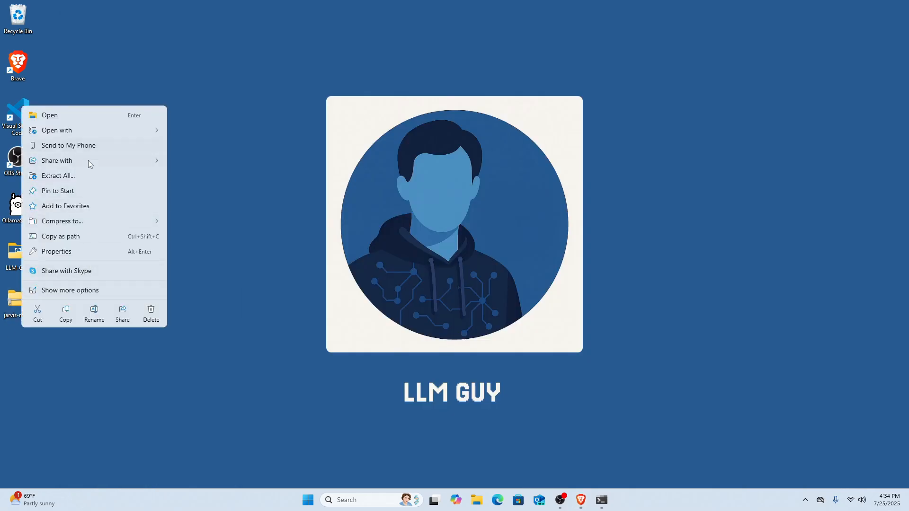
left_click(58, 176)
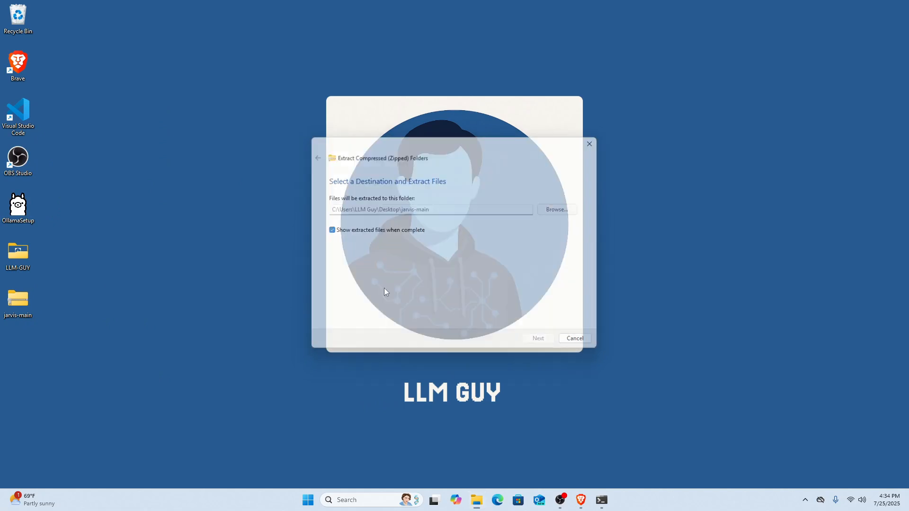
left_click(537, 338)
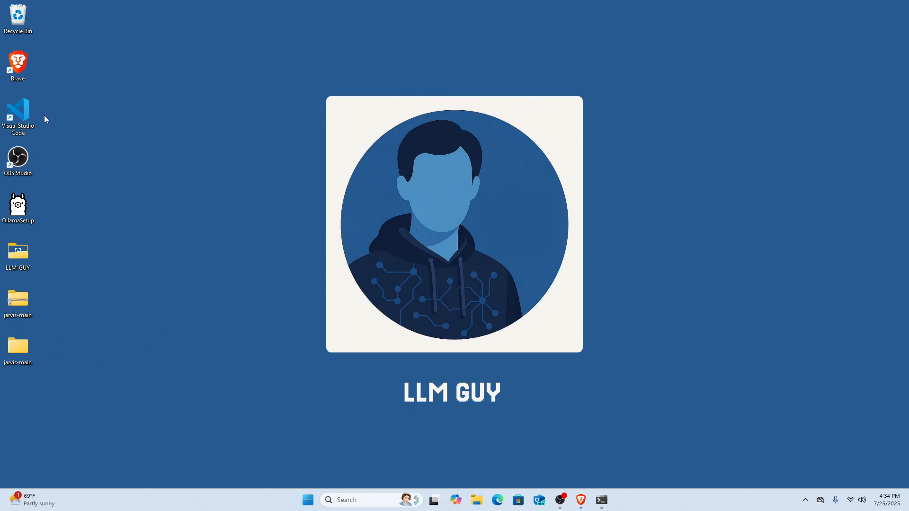
- Launch VS Code on the jarvis-main folder and trust its authors
double_click(17, 114)
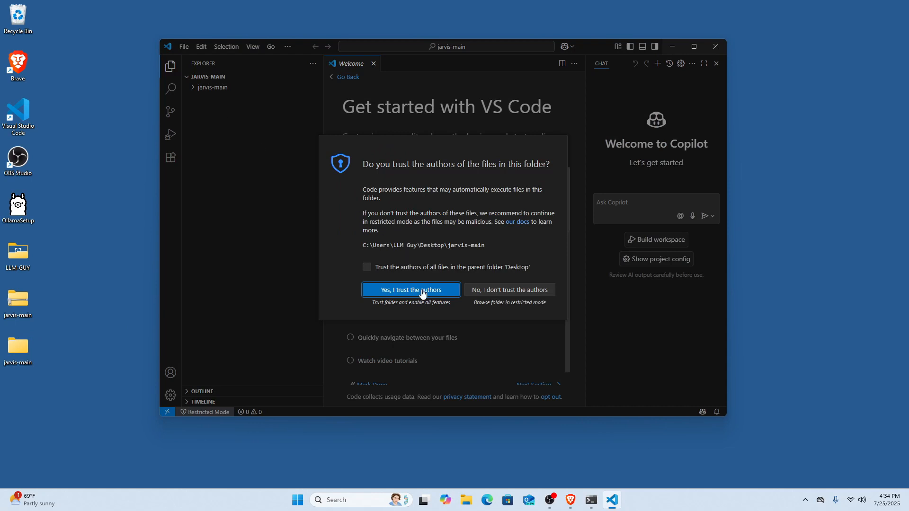
left_click(410, 289)
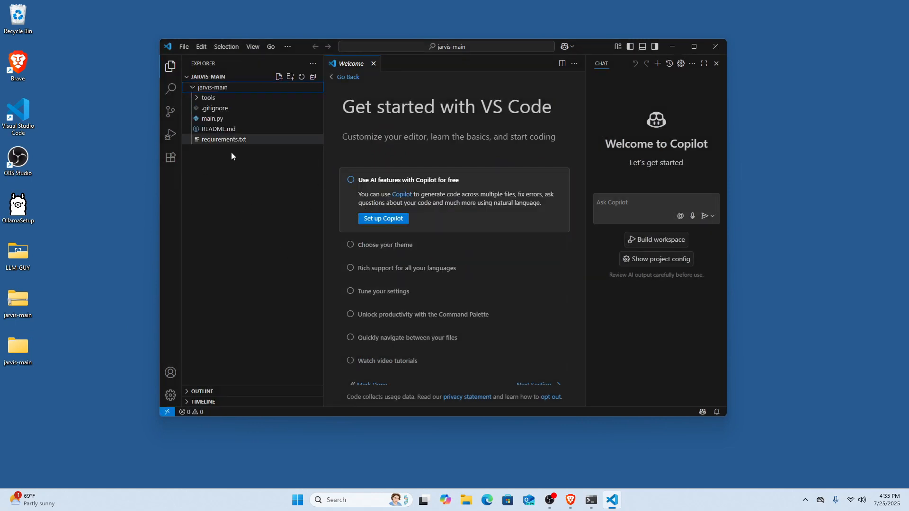
mouse_move(717, 188)
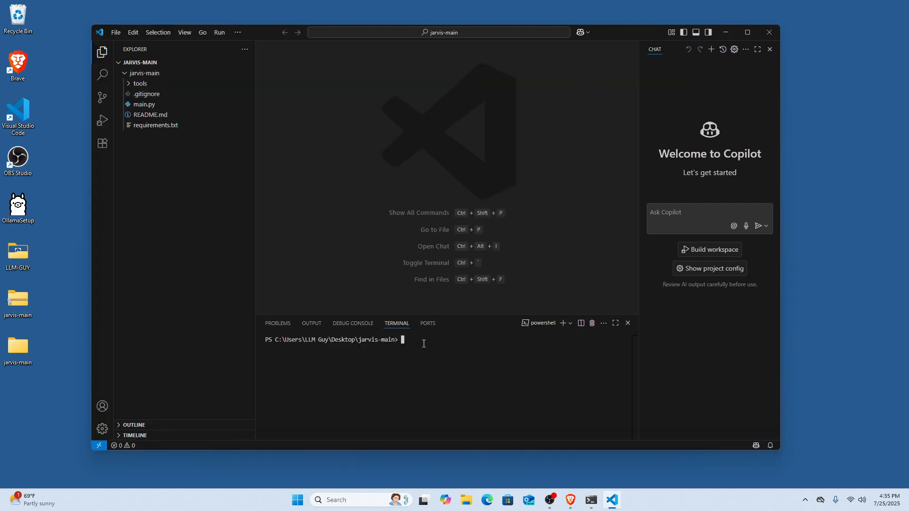
- Run 'python -m venv venv' in the terminal and type the venv activate command
left_click(237, 32)
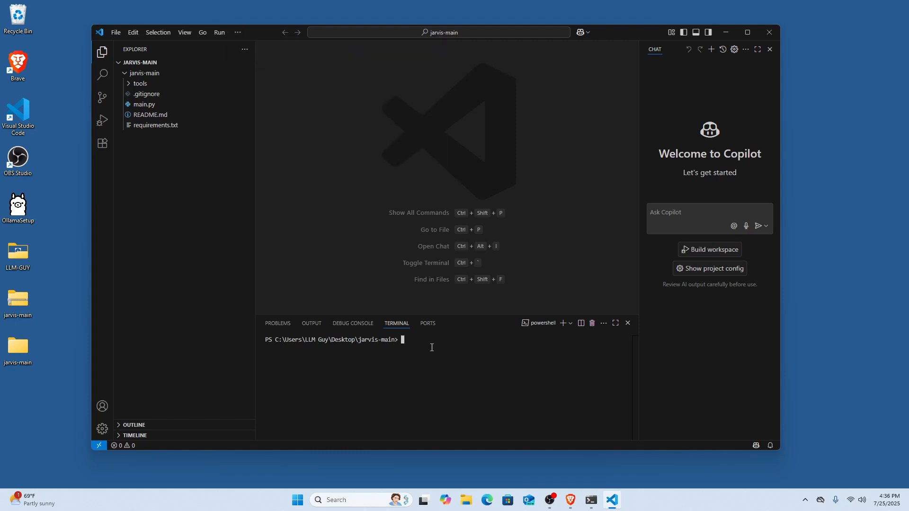
mouse_move(479, 302)
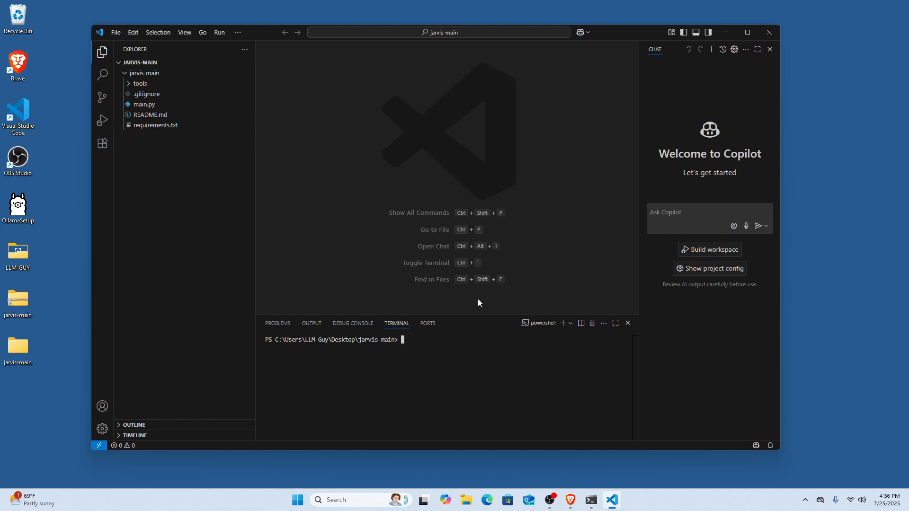
type("p")
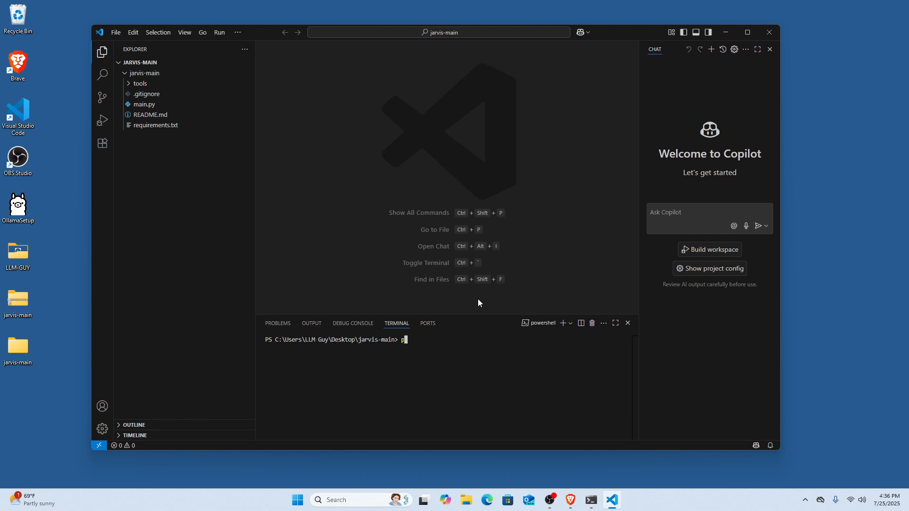
type("ython")
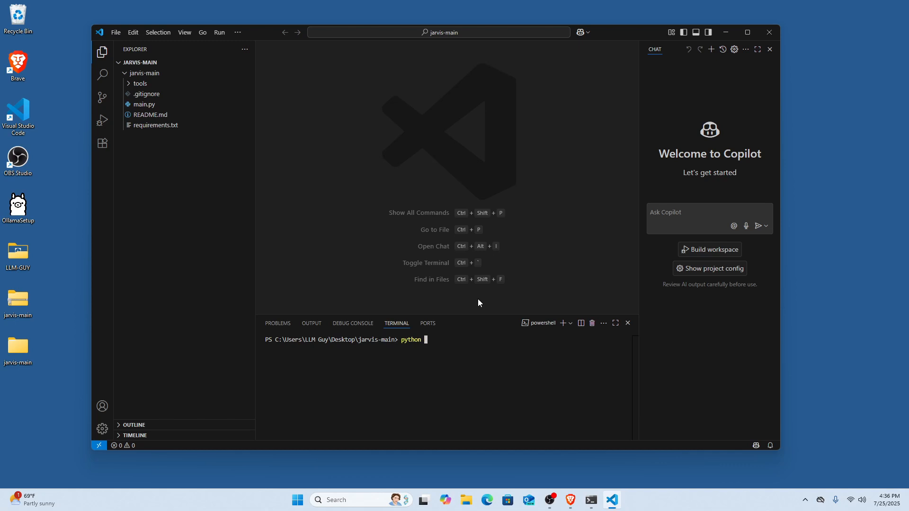
type("-m venv")
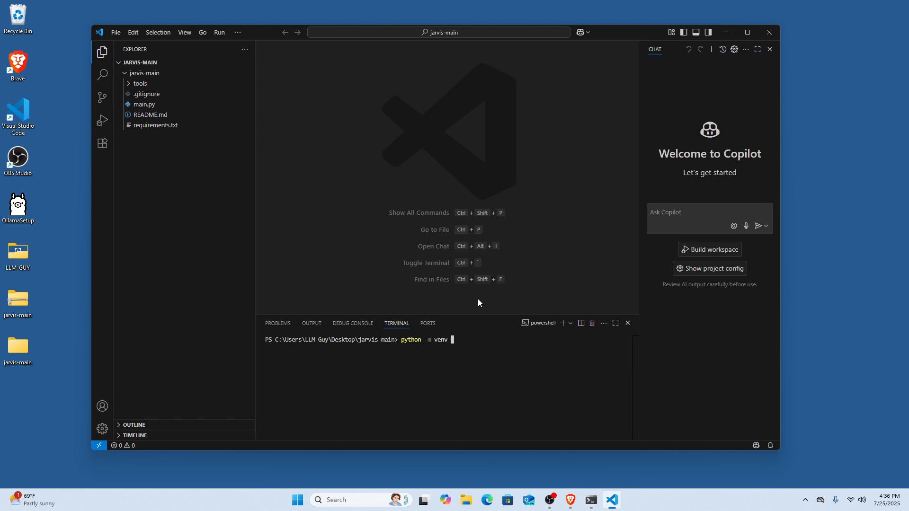
key("Return")
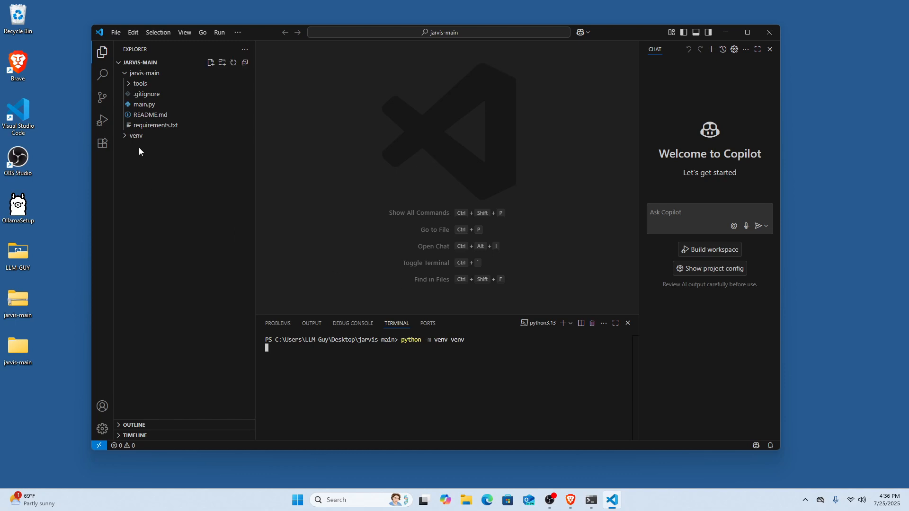
mouse_move(320, 366)
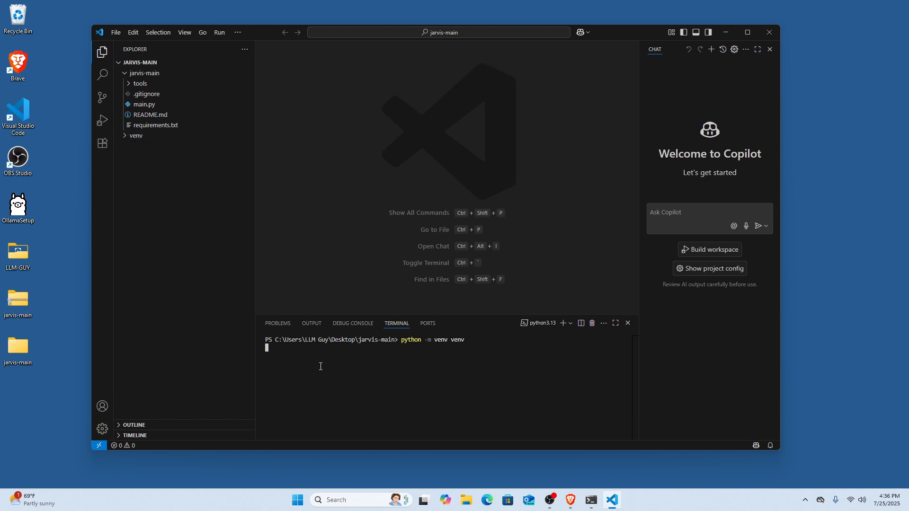
key("Return")
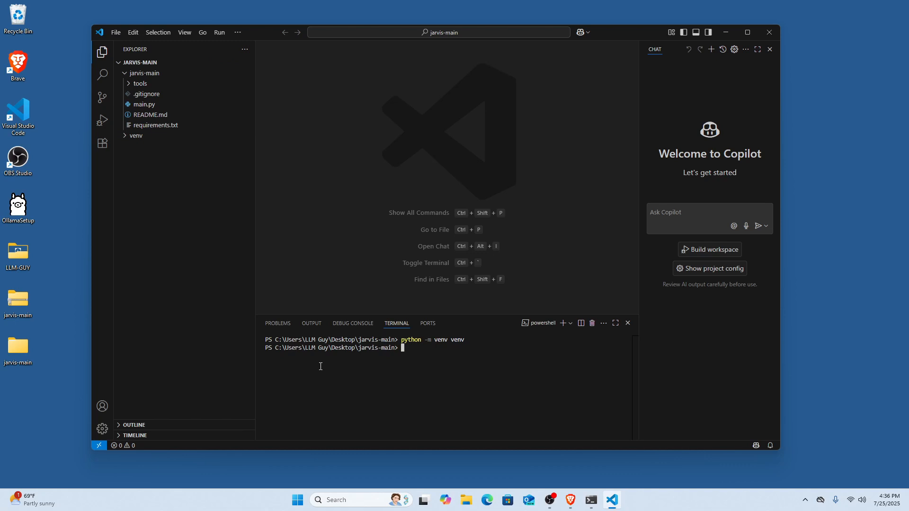
type(".\\venv\\Scripts\\activate")
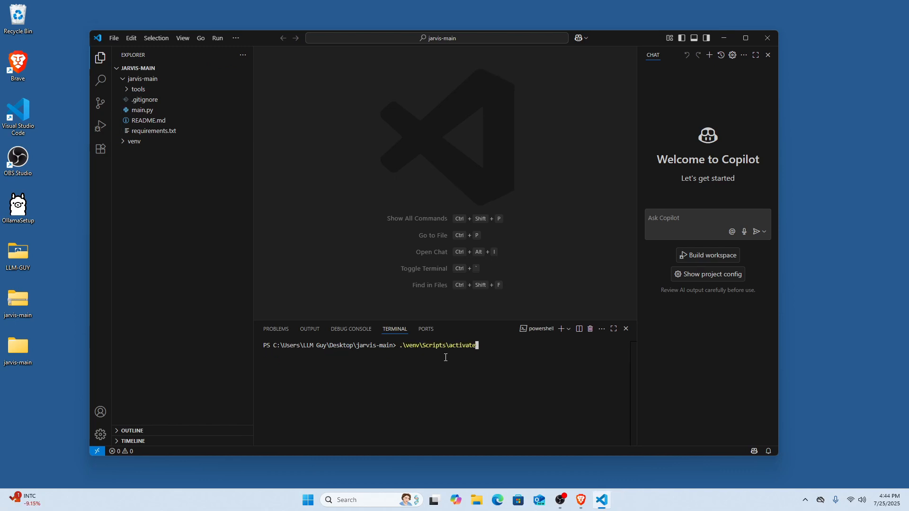
- Activate the venv, cd into the inner jarvis-main folder and list its files
key("Return")
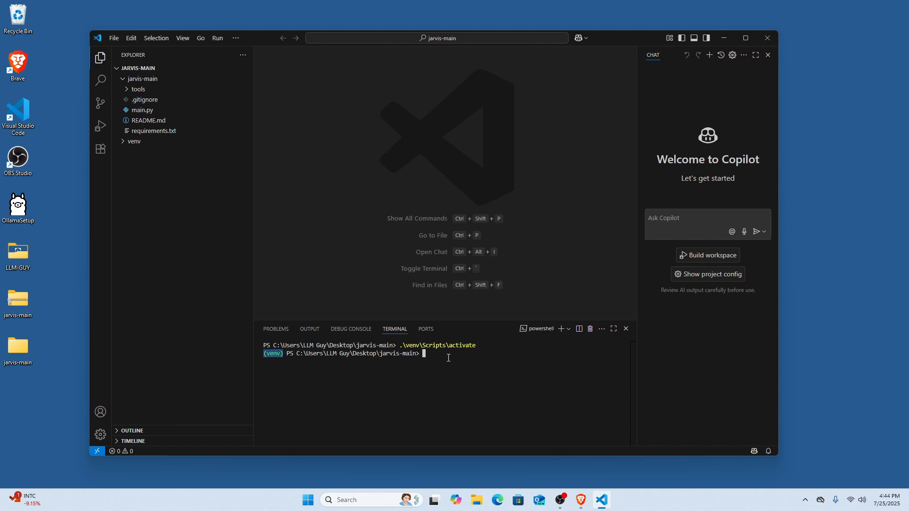
type("ls")
type("cd jarvis")
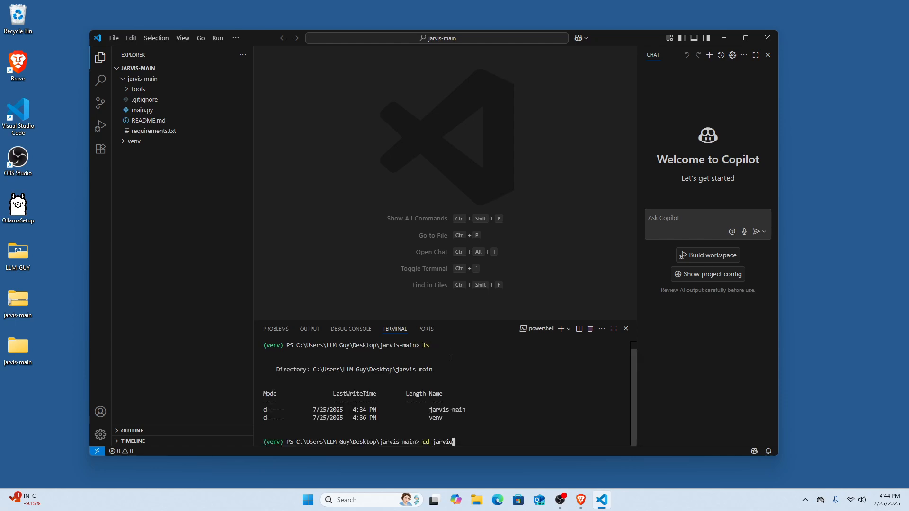
key("Return")
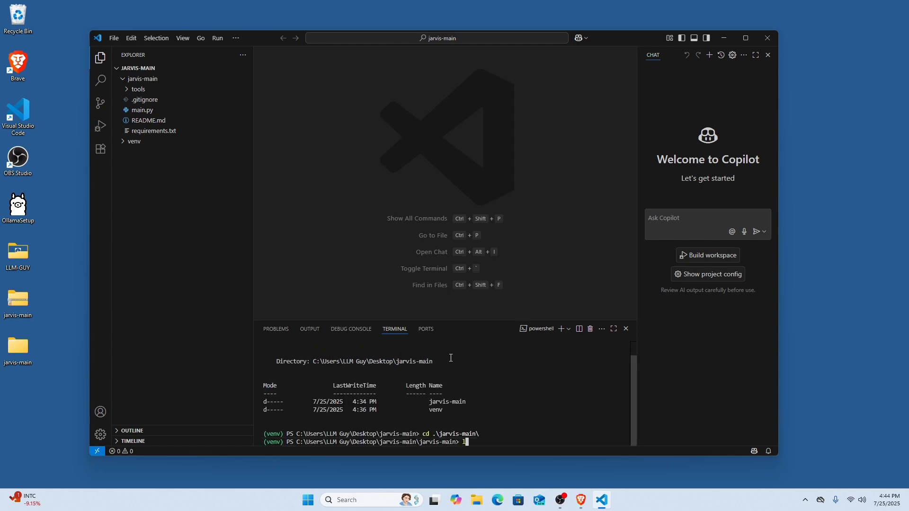
key("Return")
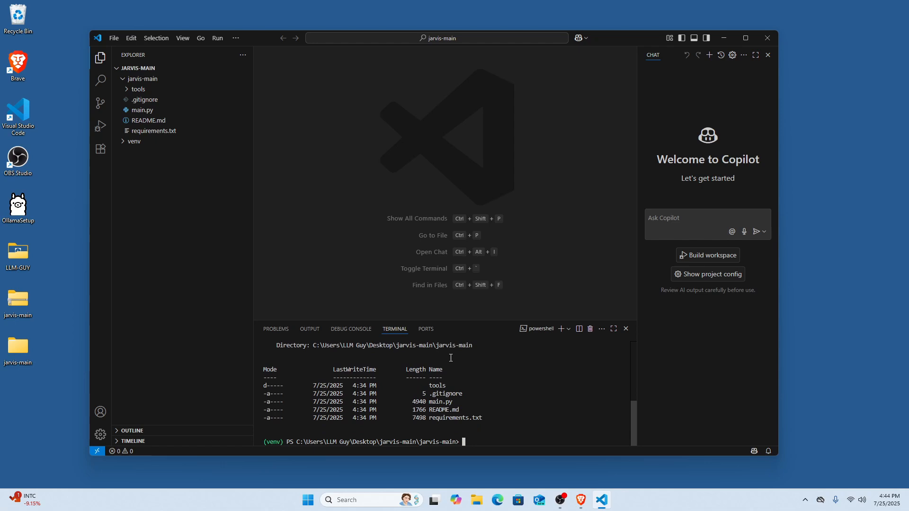
- Run 'pip install -r .\requirements.txt' to install the project's packages
type("pyth")
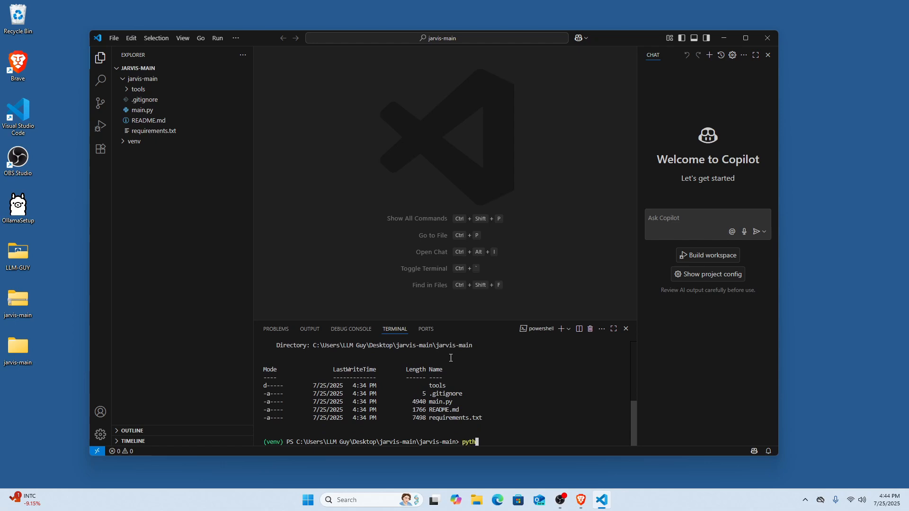
type("on")
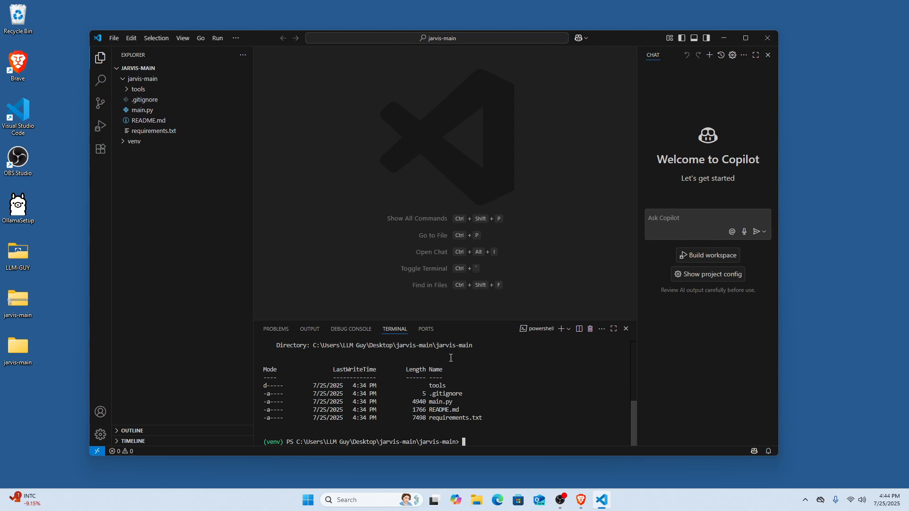
type("pip install")
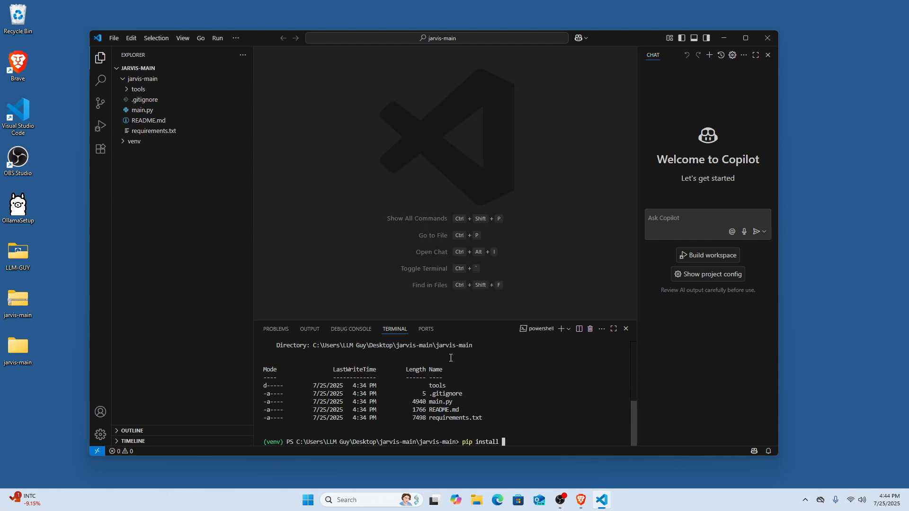
type("-r .\\README.md")
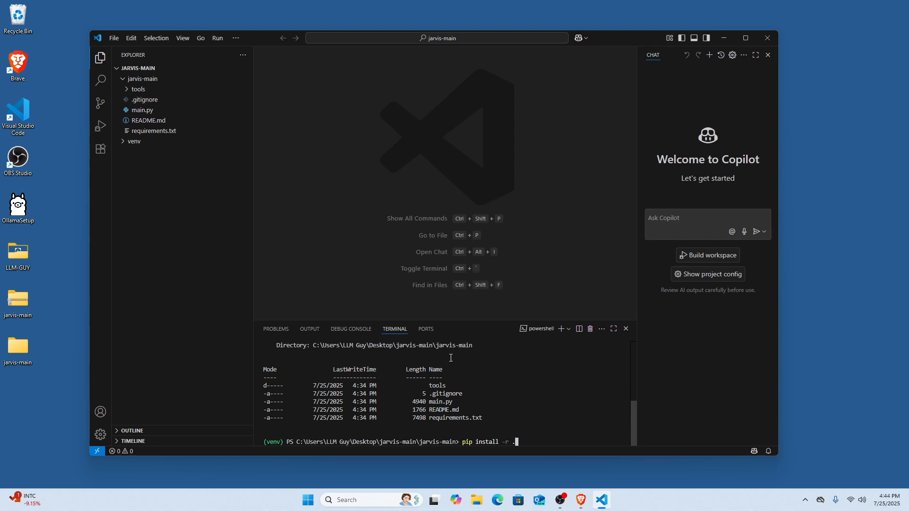
type(".\\requirements.txt")
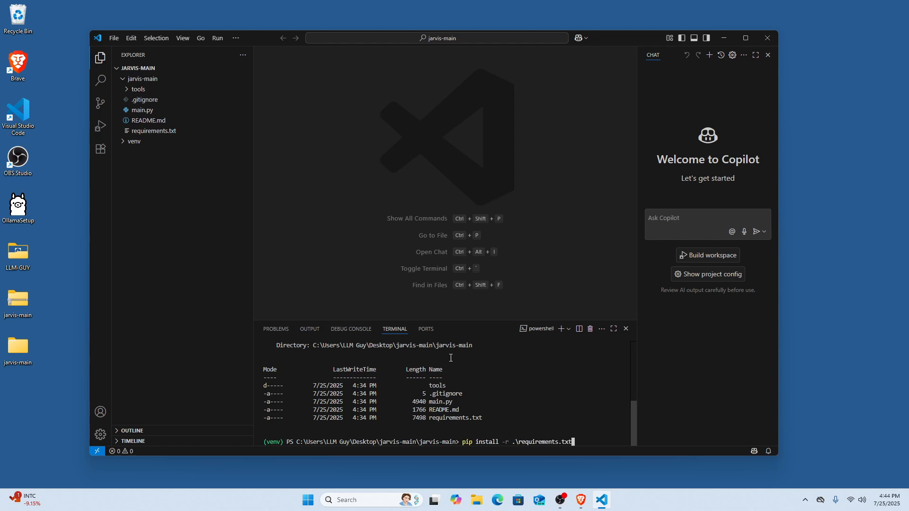
key("Return")
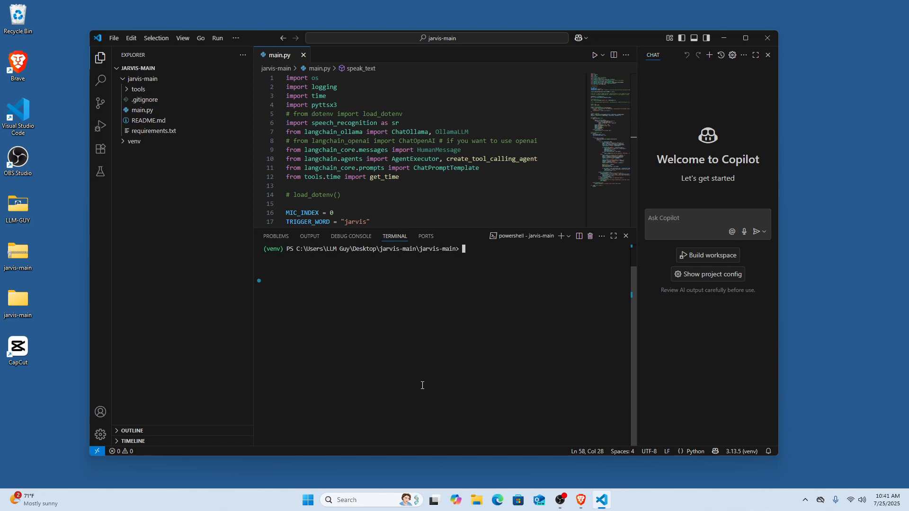
- Run python main.py, review the speak_text voice settings, and return to the Jarvis GitHub page
type("python main.py")
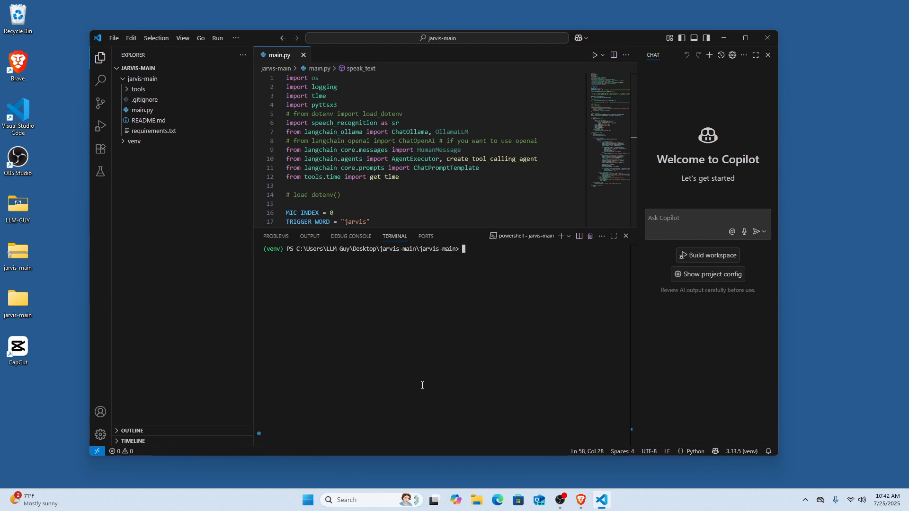
mouse_move(466, 209)
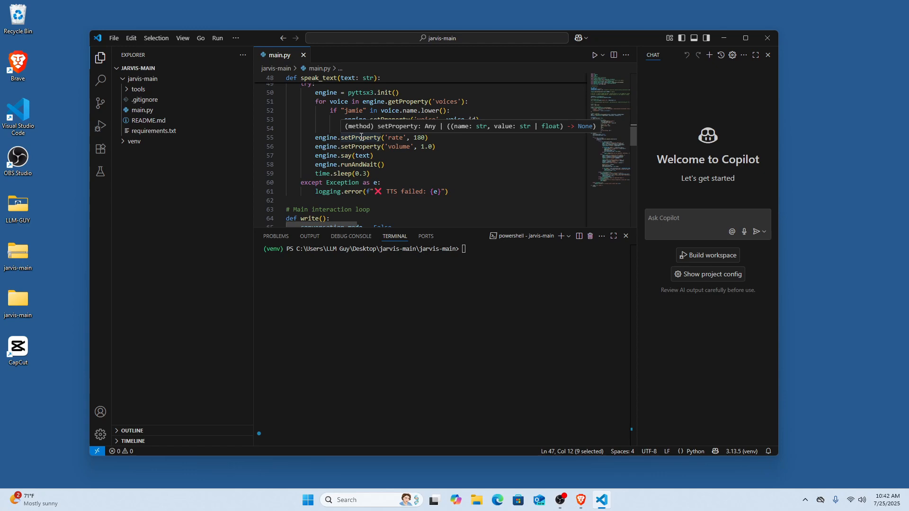
left_click(497, 500)
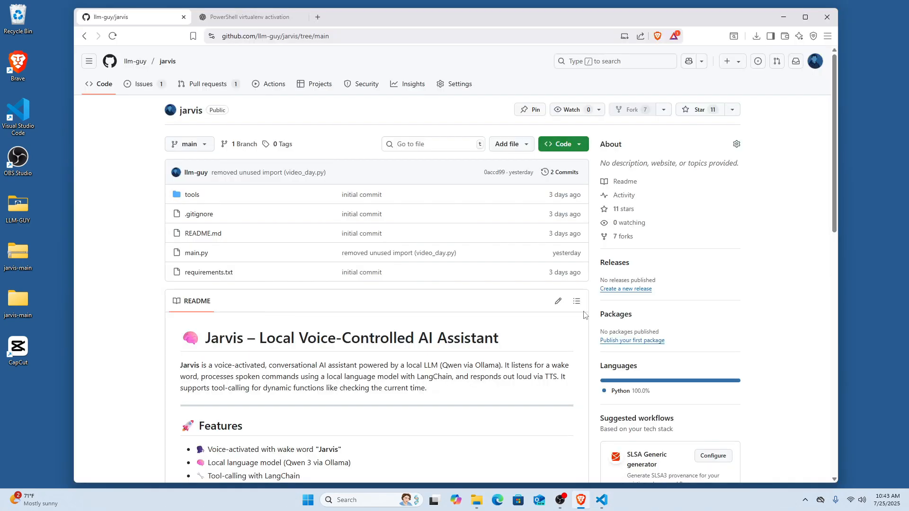